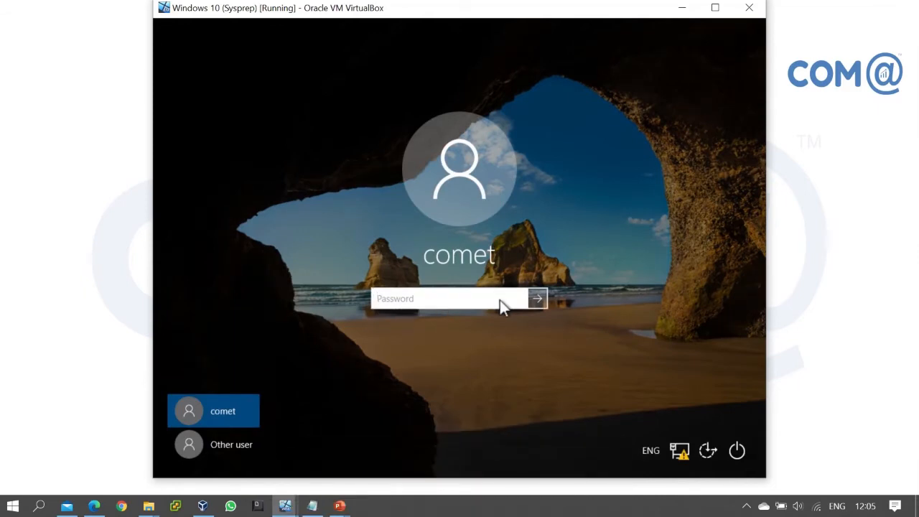
mouse_move(427, 284)
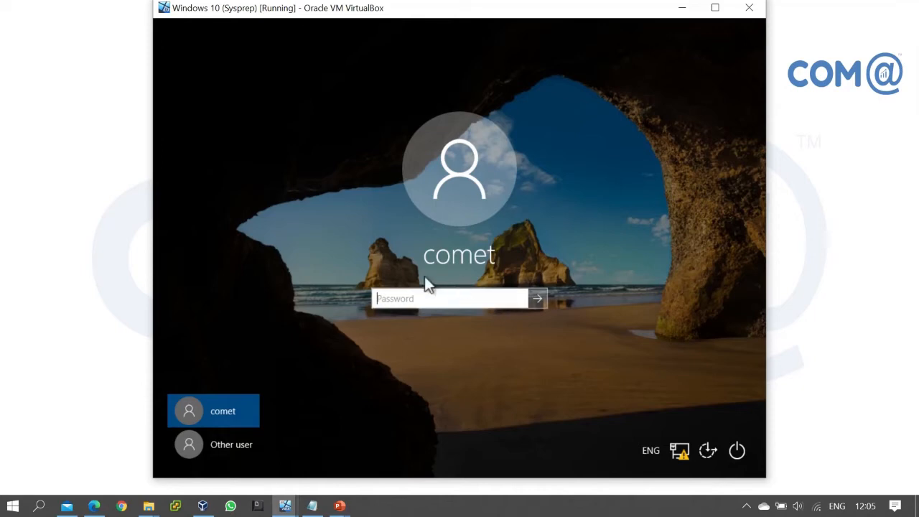
mouse_move(292, 383)
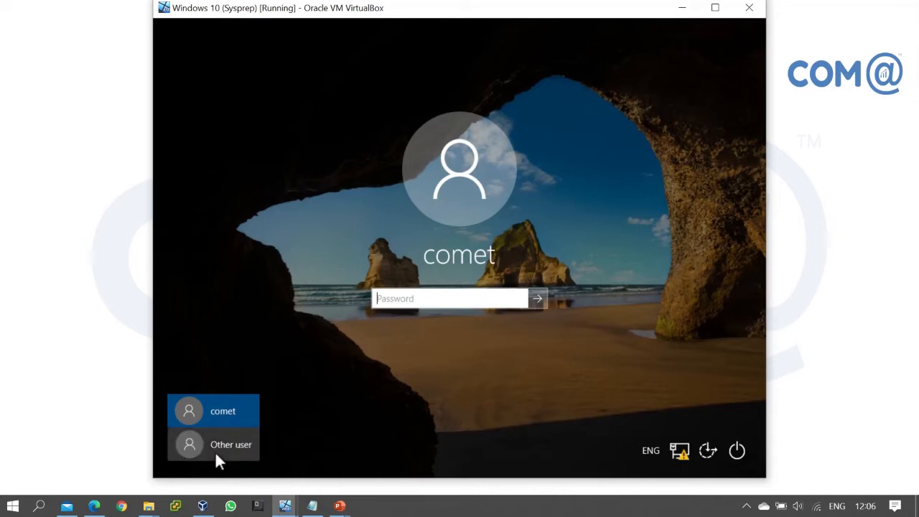
Step: Sign in to the VM as COMETLAB domain user raj with its password
click(231, 444)
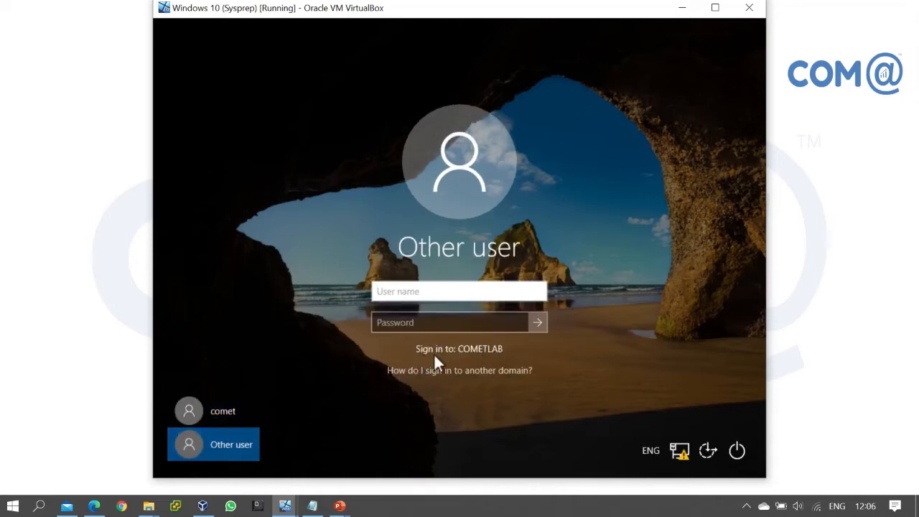
mouse_move(499, 362)
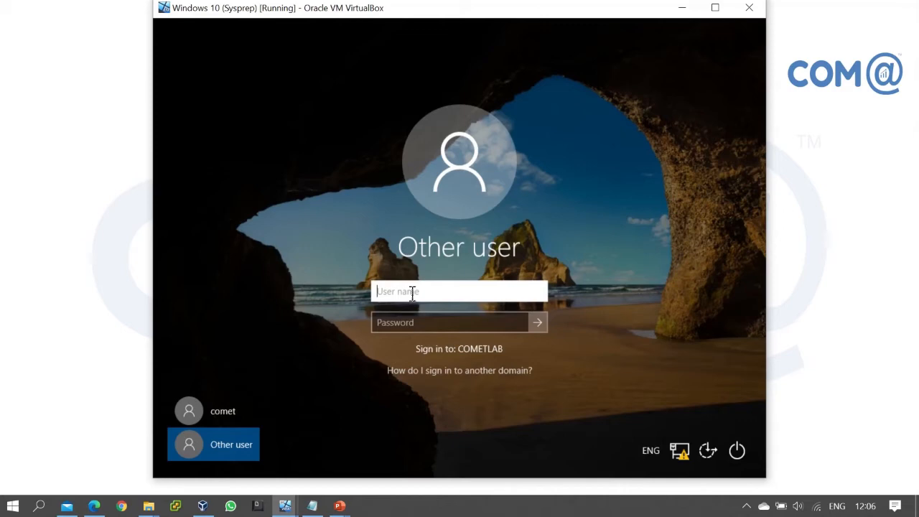
text(raj)
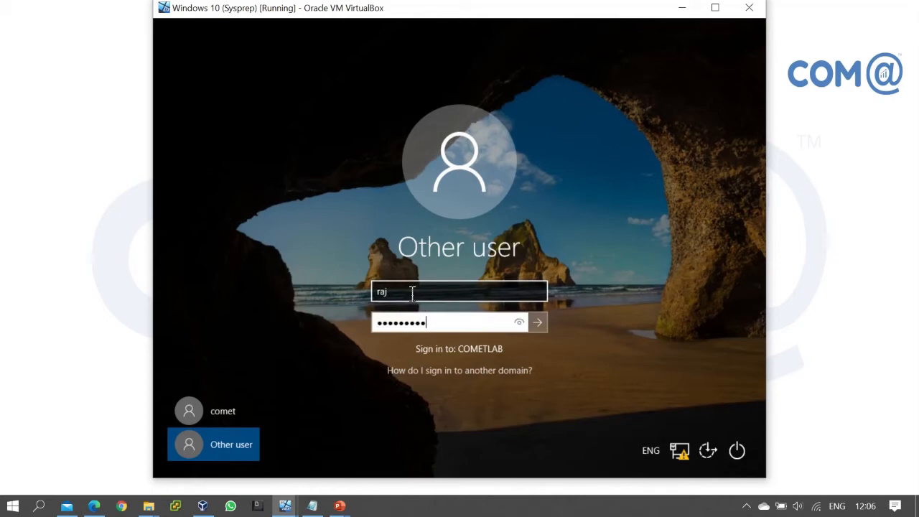
mouse_move(492, 359)
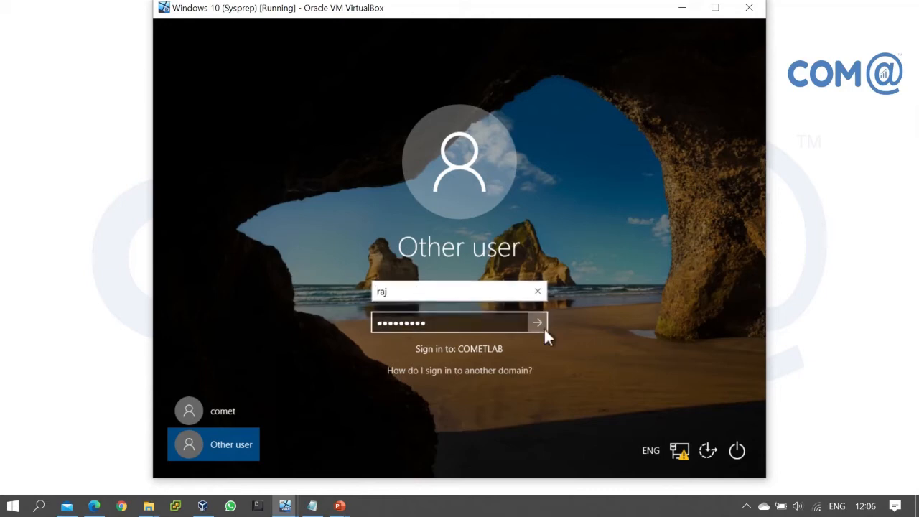
click(537, 322)
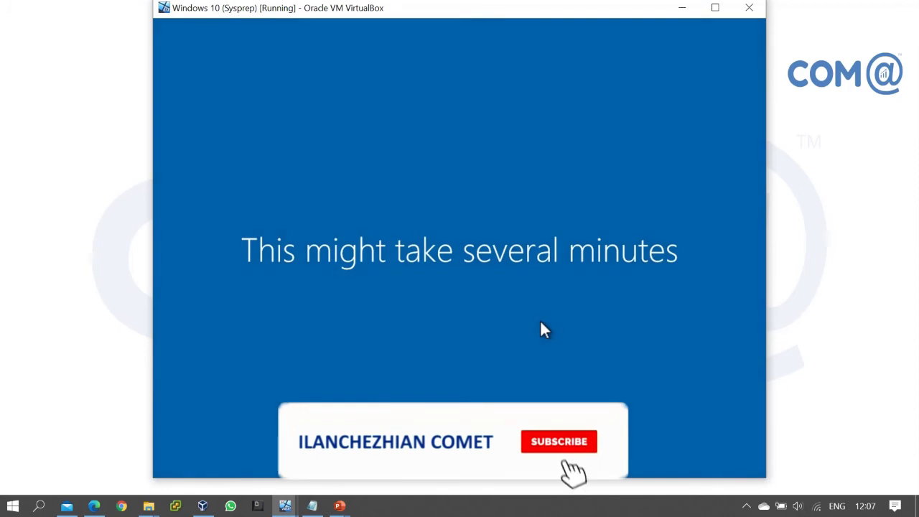
Step: Wait for Windows to prepare raj's profile and load the new desktop
click(559, 441)
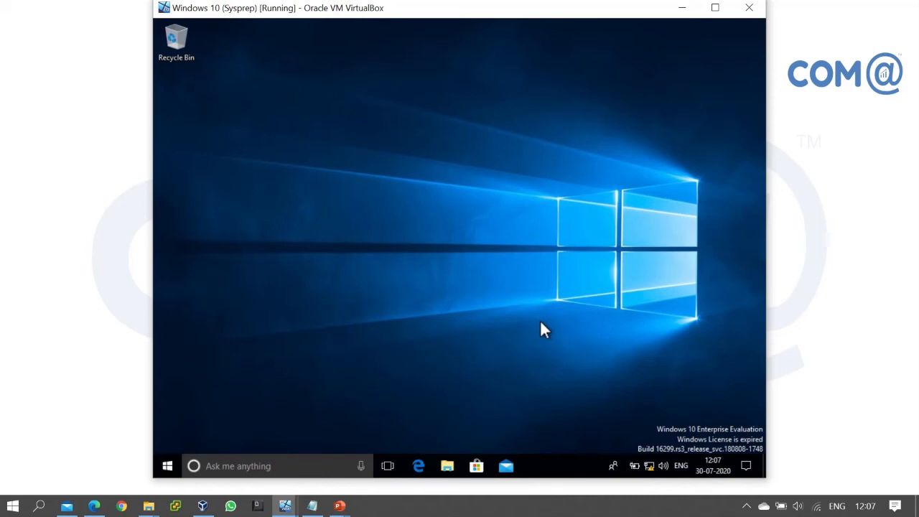
click(167, 465)
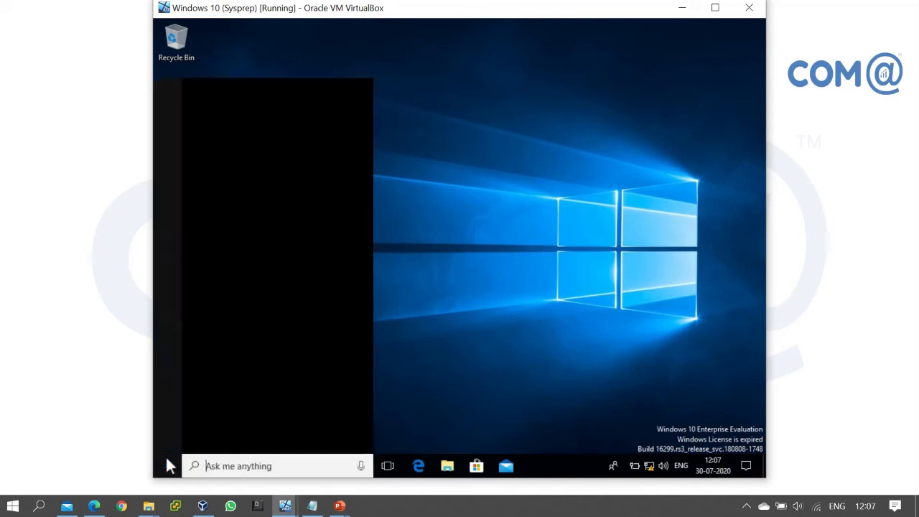
click(166, 466)
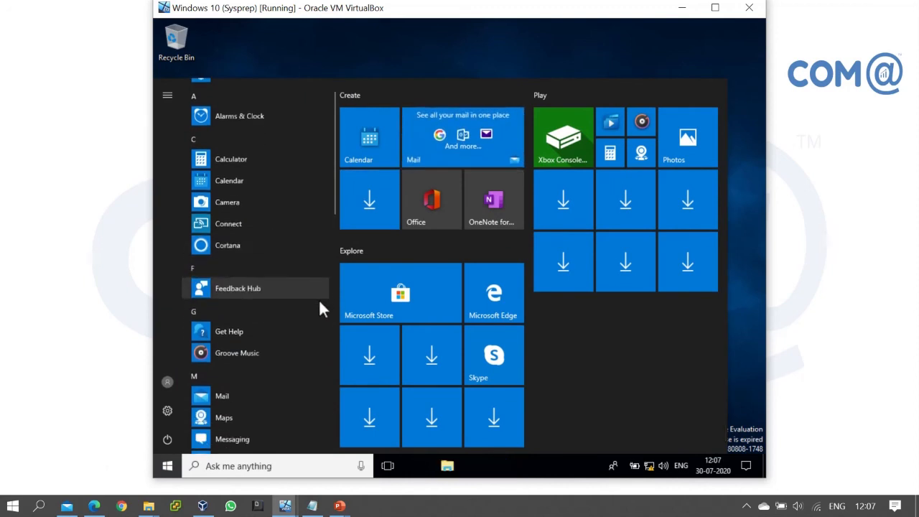
click(167, 382)
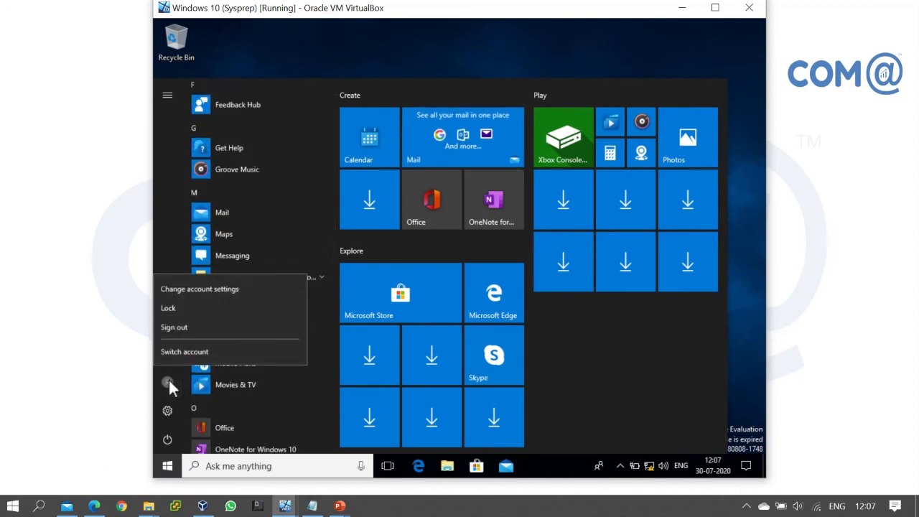
mouse_move(272, 369)
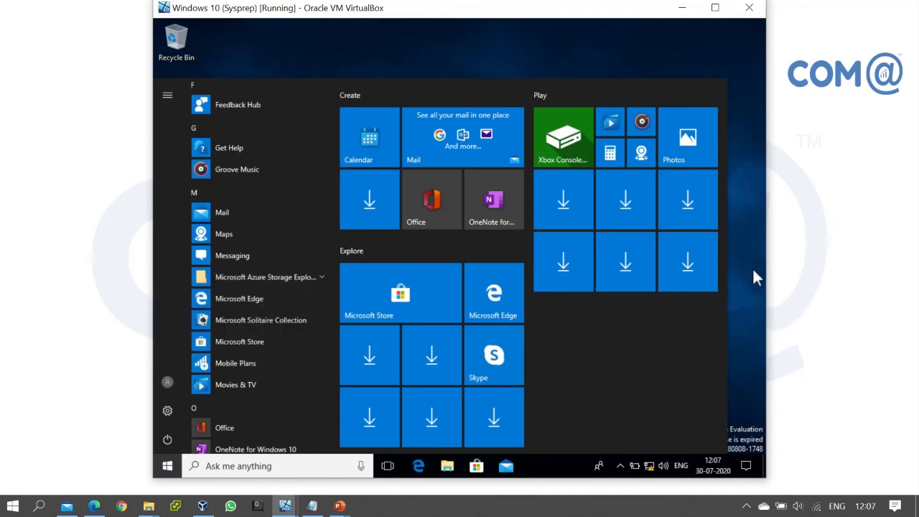
click(167, 466)
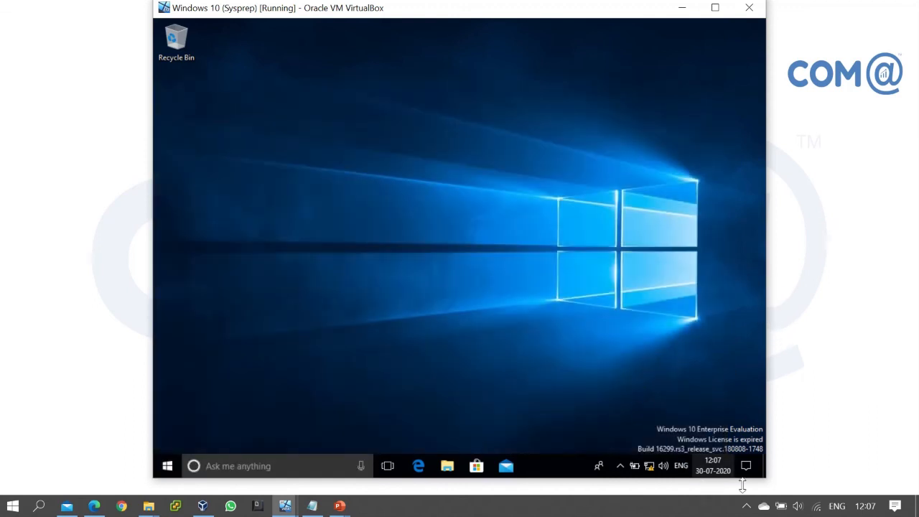